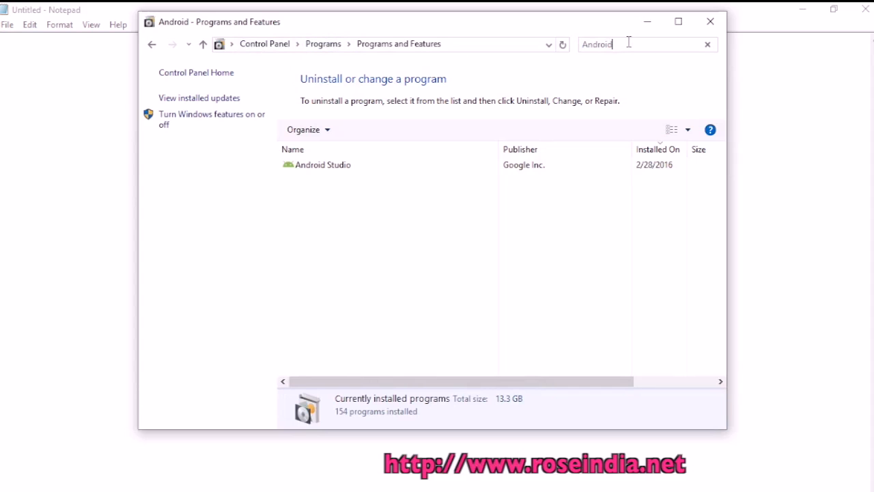
# Step: Select Android Studio in the filtered results and launch its uninstaller
pyautogui.click(322, 164)
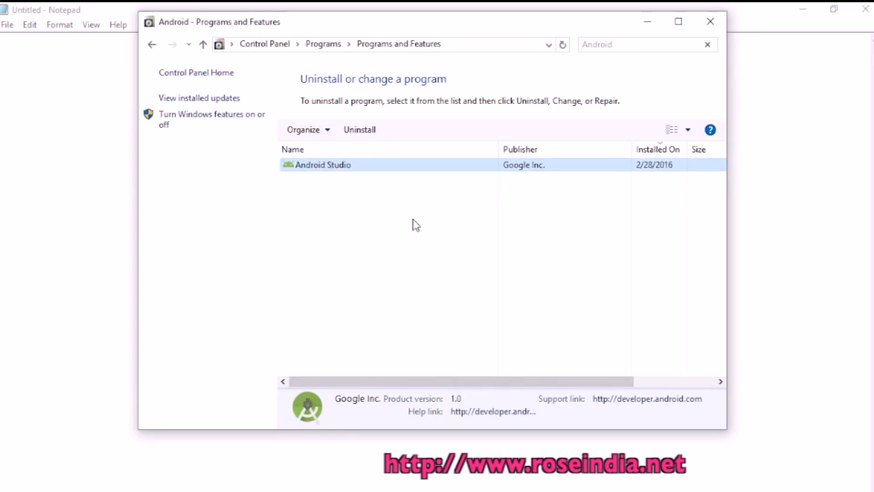
pyautogui.moveTo(359, 133)
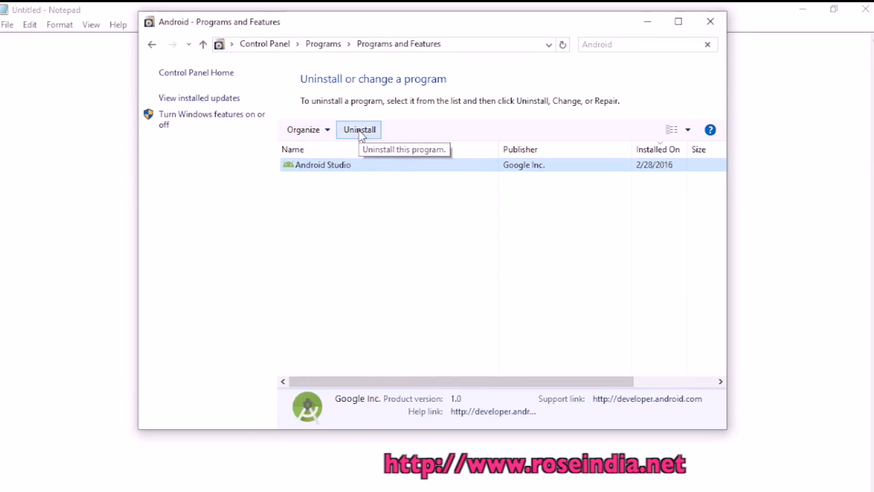
pyautogui.click(359, 130)
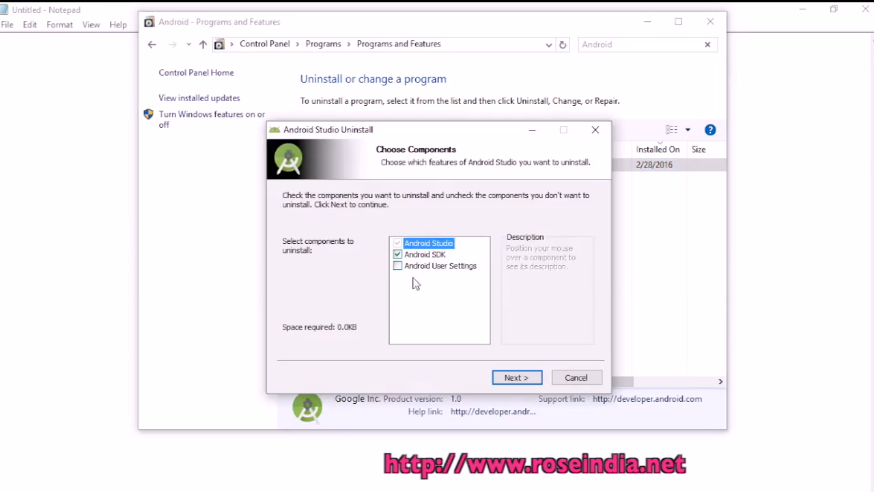
# Step: Keep the default components and confirm deleting all Android Studio program files
pyautogui.click(516, 377)
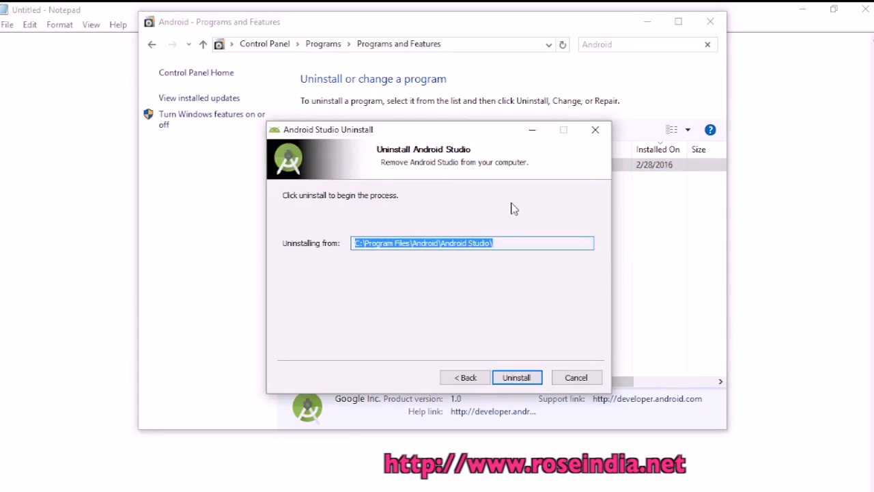
pyautogui.click(516, 377)
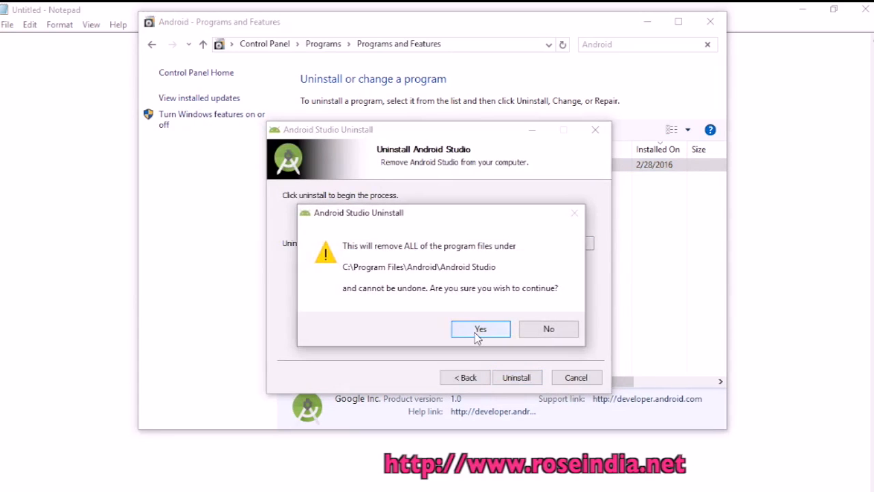
pyautogui.click(480, 329)
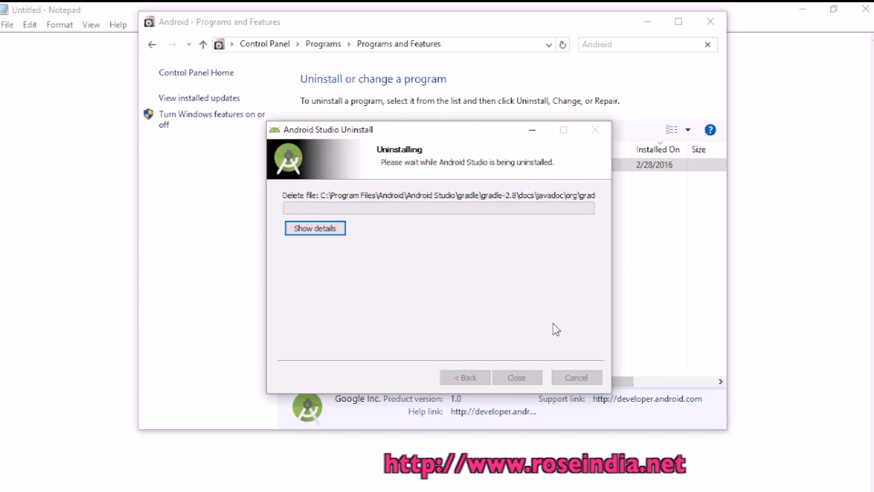
# Step: View the deleted-files log, then close the wizard once uninstallation completes
pyautogui.click(314, 228)
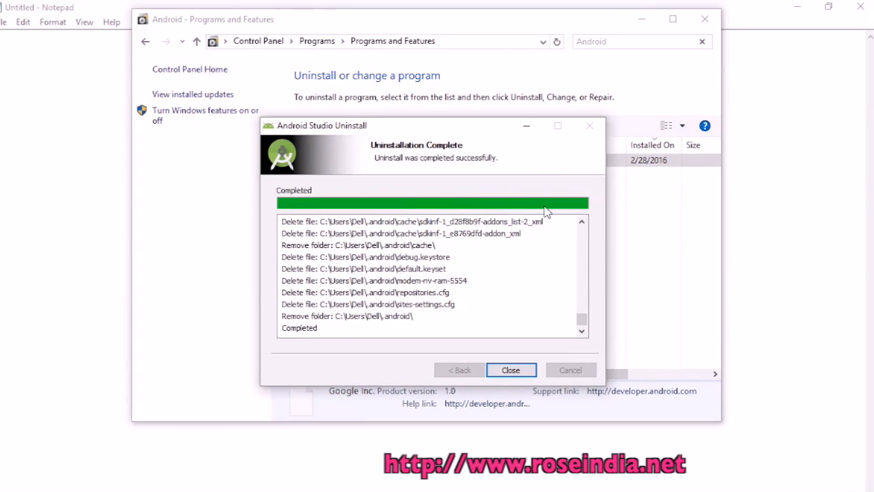
pyautogui.moveTo(430, 170)
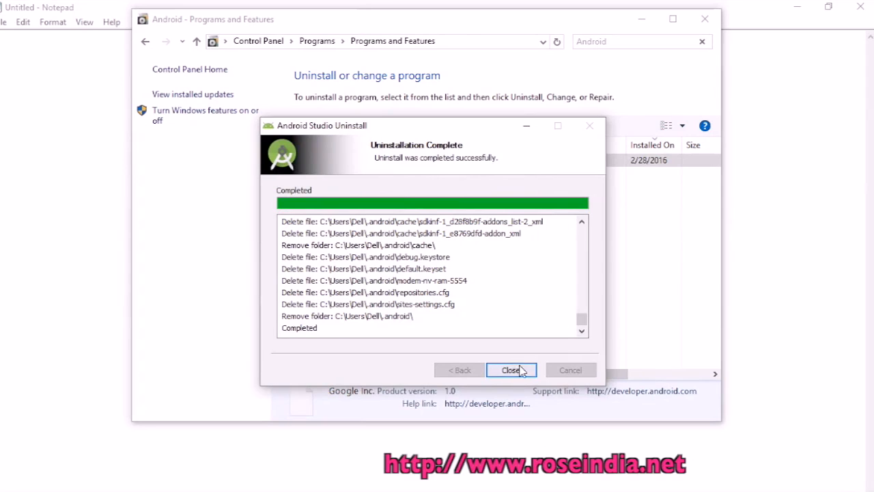
pyautogui.click(511, 369)
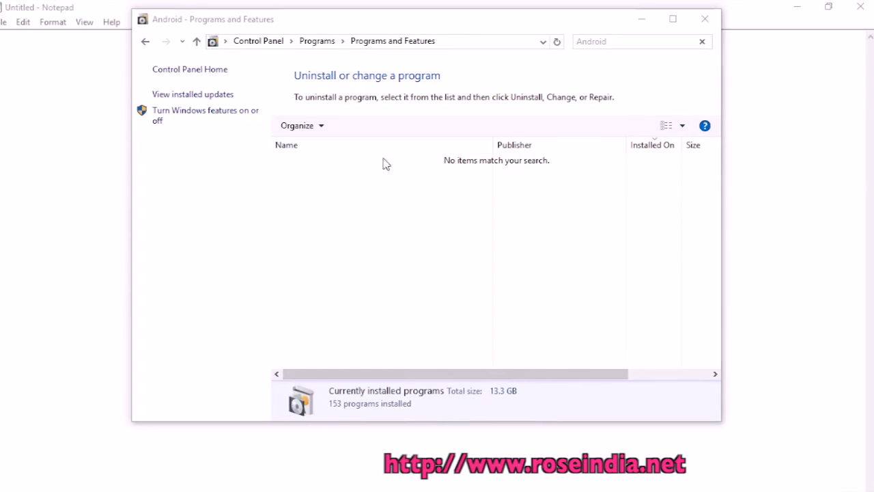
# Step: Clear the search and search 'andr', confirming 0 items are listed
pyautogui.click(702, 41)
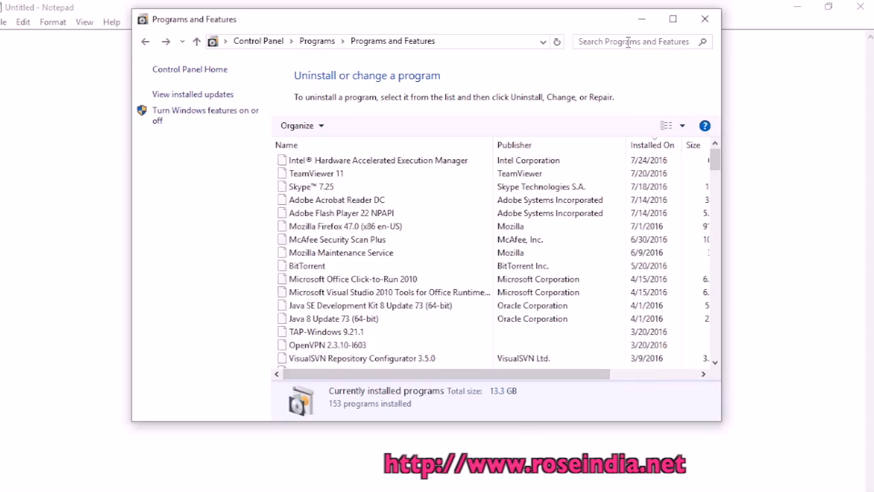
pyautogui.write('andr')
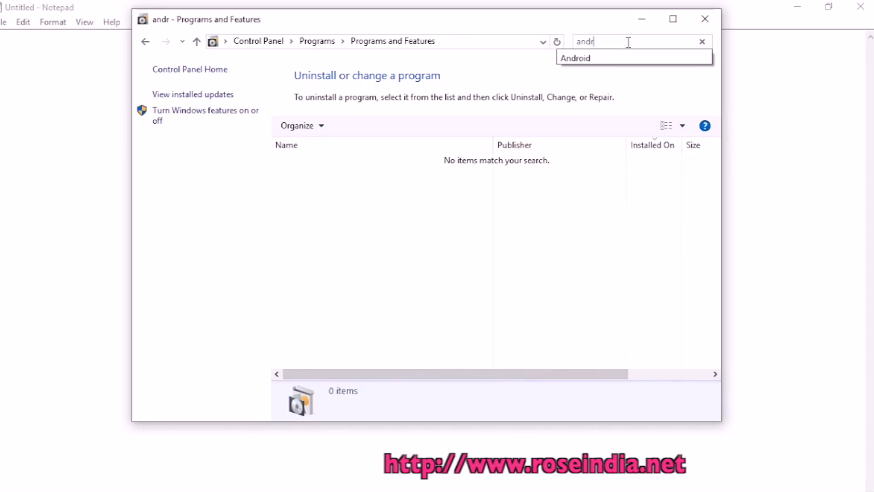